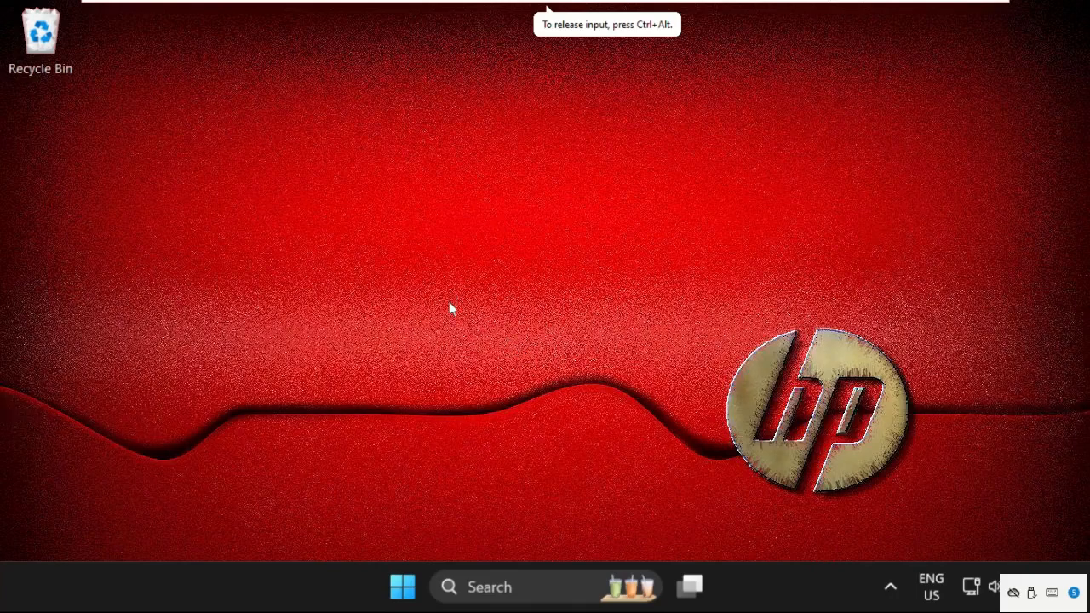
pyautogui.moveTo(536, 501)
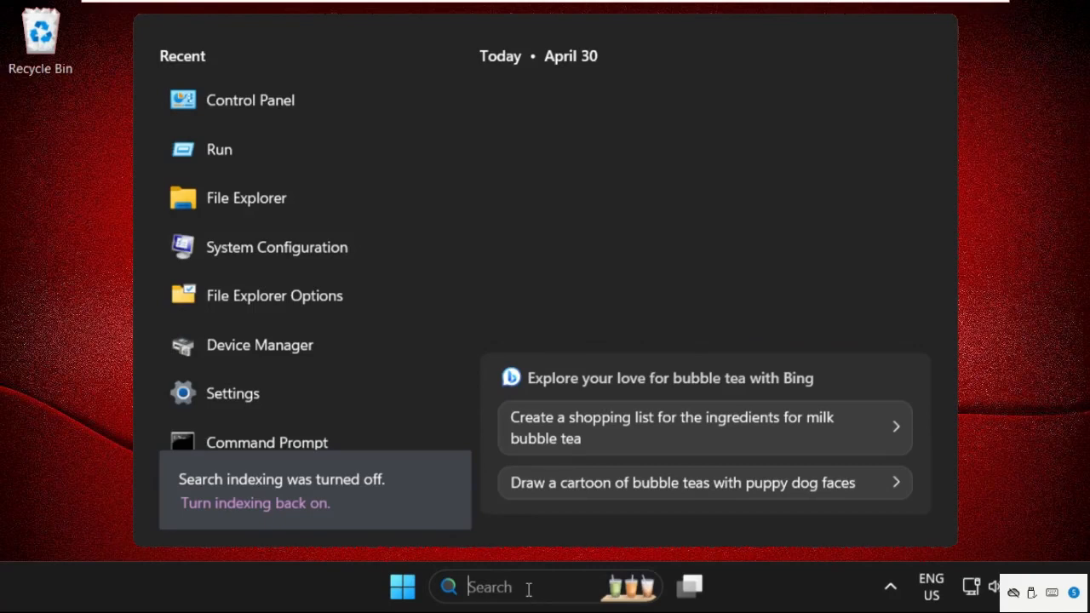
# Search for 'se' to bring up the Services console
pyautogui.write('se')
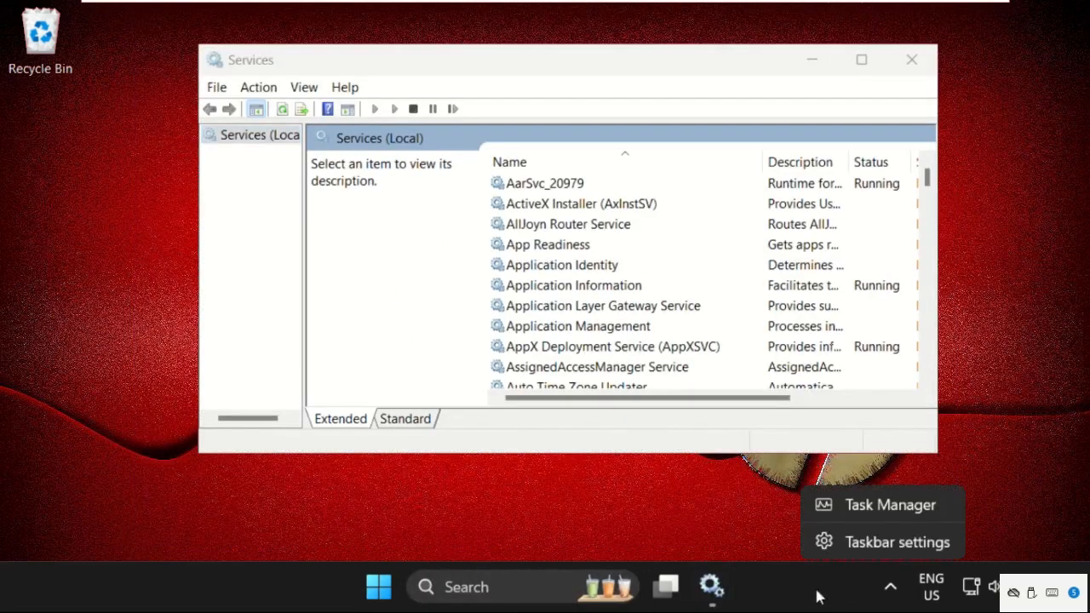
# From Task Manager's new-task dialog, browse for the program file to run
pyautogui.click(889, 504)
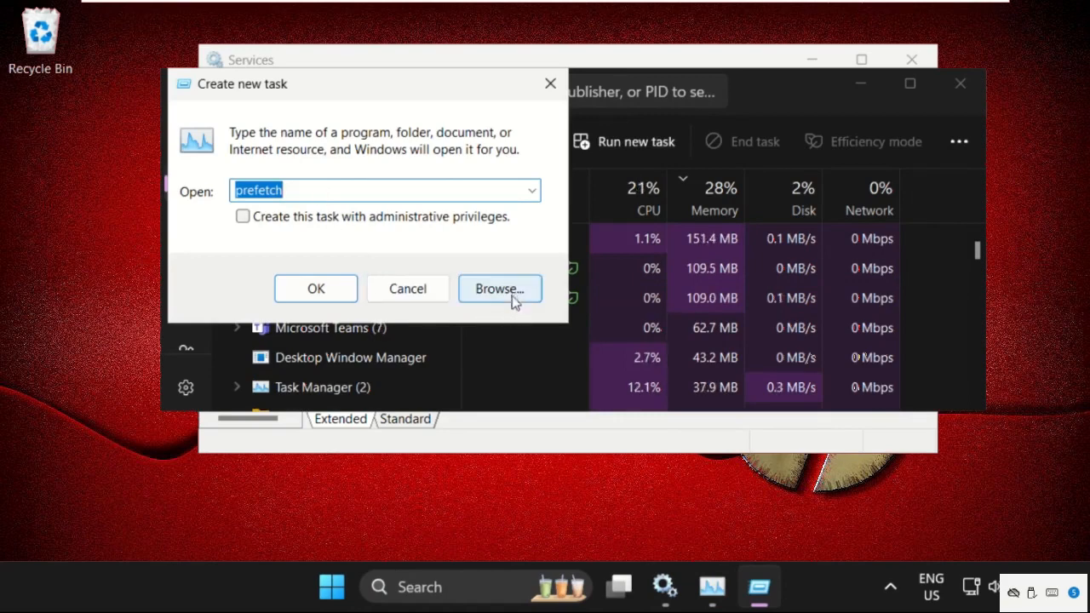
pyautogui.click(499, 289)
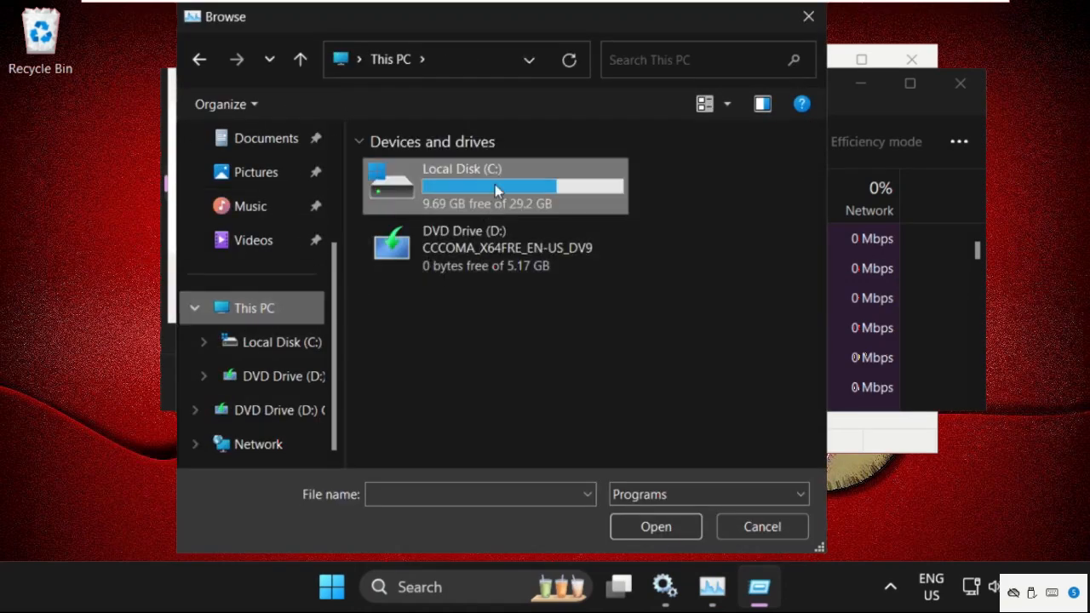
# Navigate Local Disk (C:) > Windows > System32 and pick cmd as the program
pyautogui.doubleClick(494, 183)
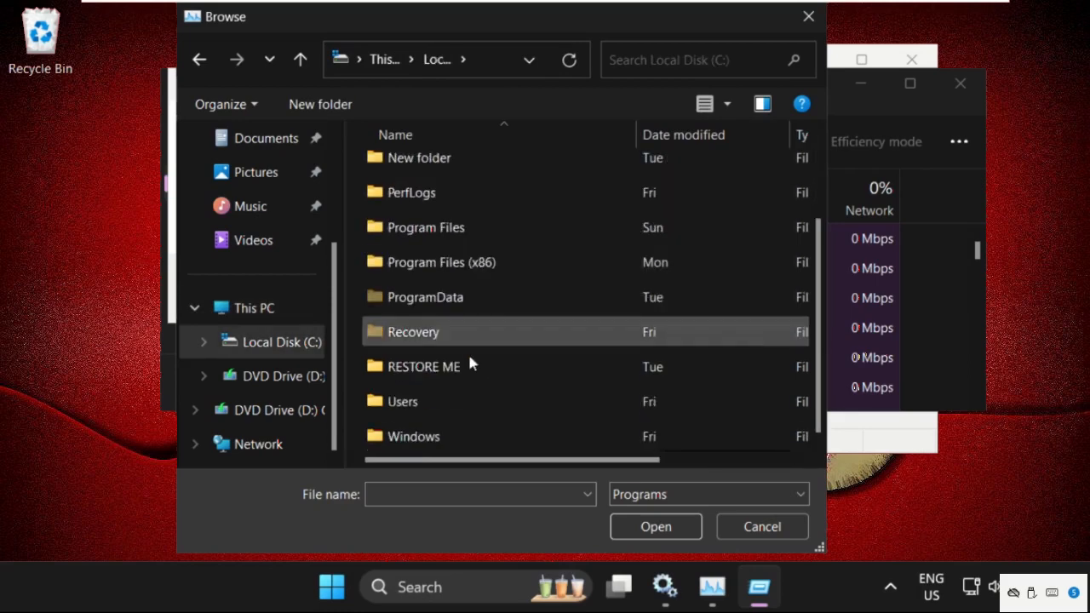
pyautogui.doubleClick(414, 436)
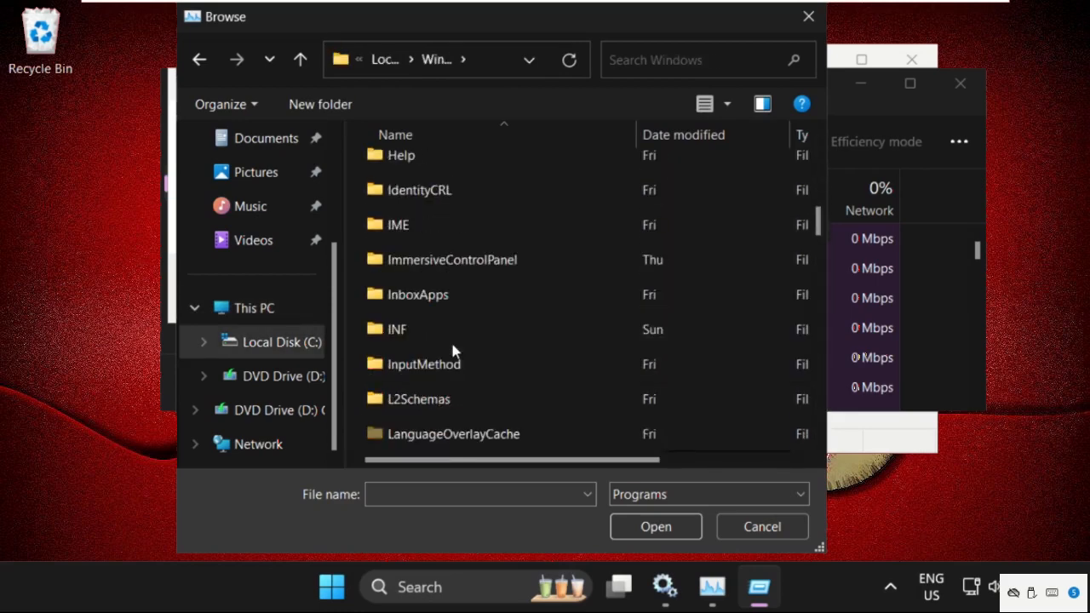
pyautogui.scroll(-3)
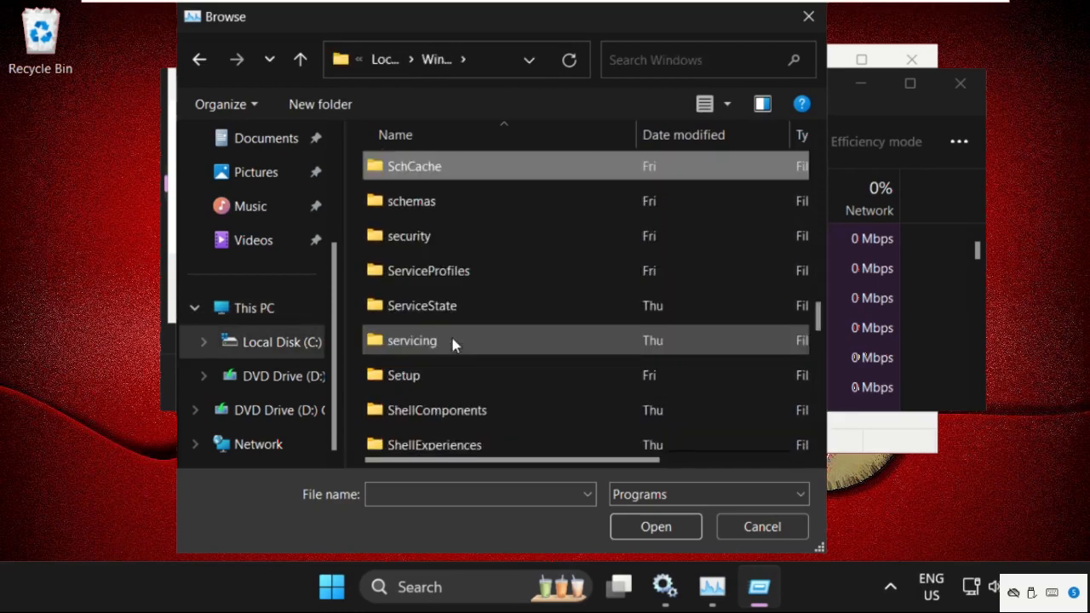
pyautogui.scroll(-3)
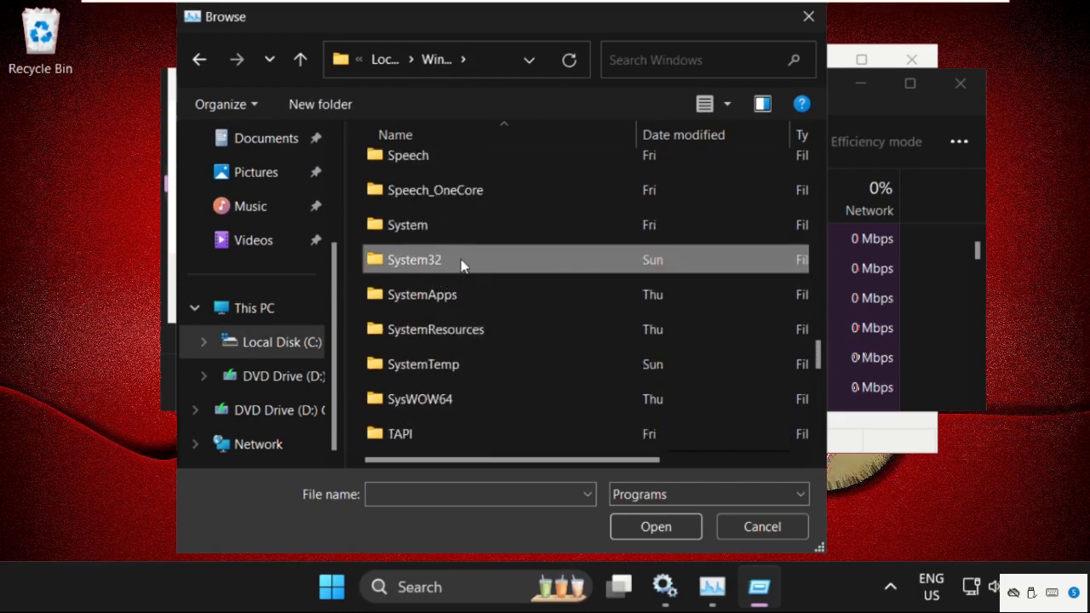
pyautogui.doubleClick(414, 259)
pyautogui.write('cmd')
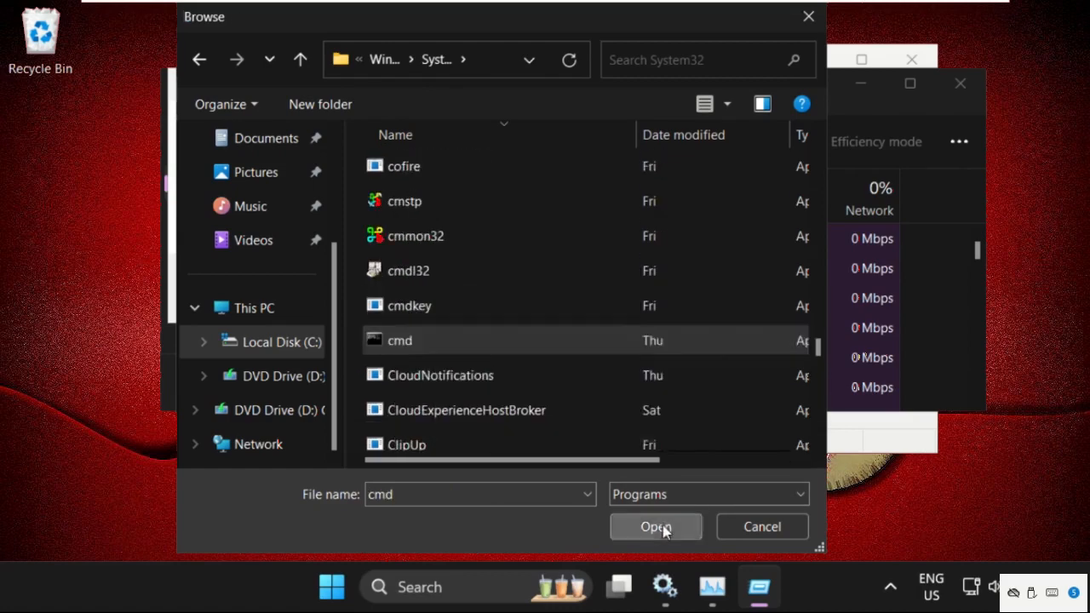
pyautogui.click(655, 526)
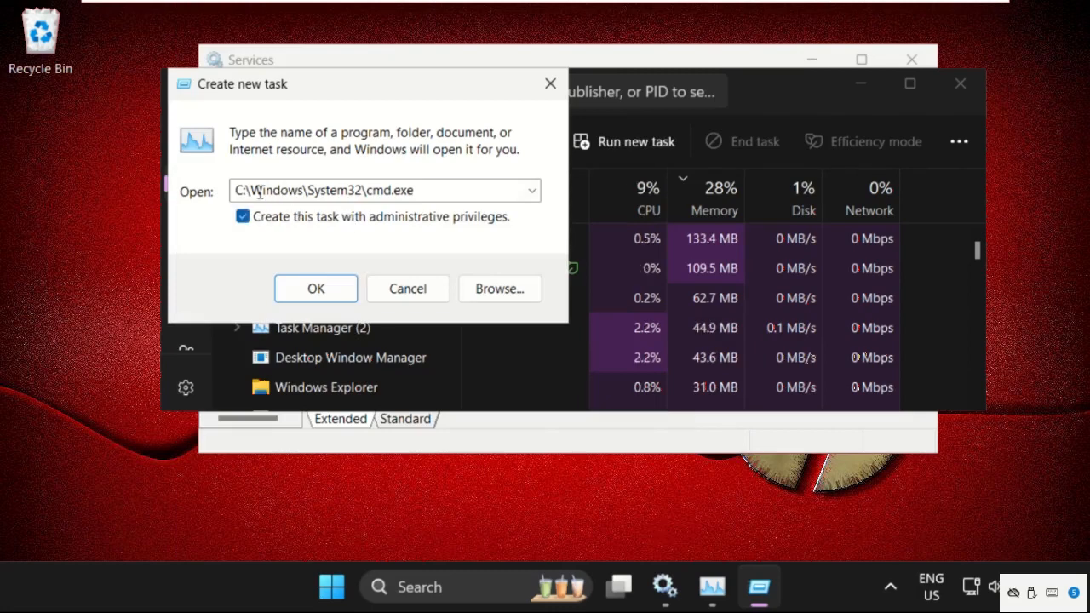
# Run C:\Windows\System32\cmd.exe with administrator privileges
pyautogui.tripleClick(383, 190)
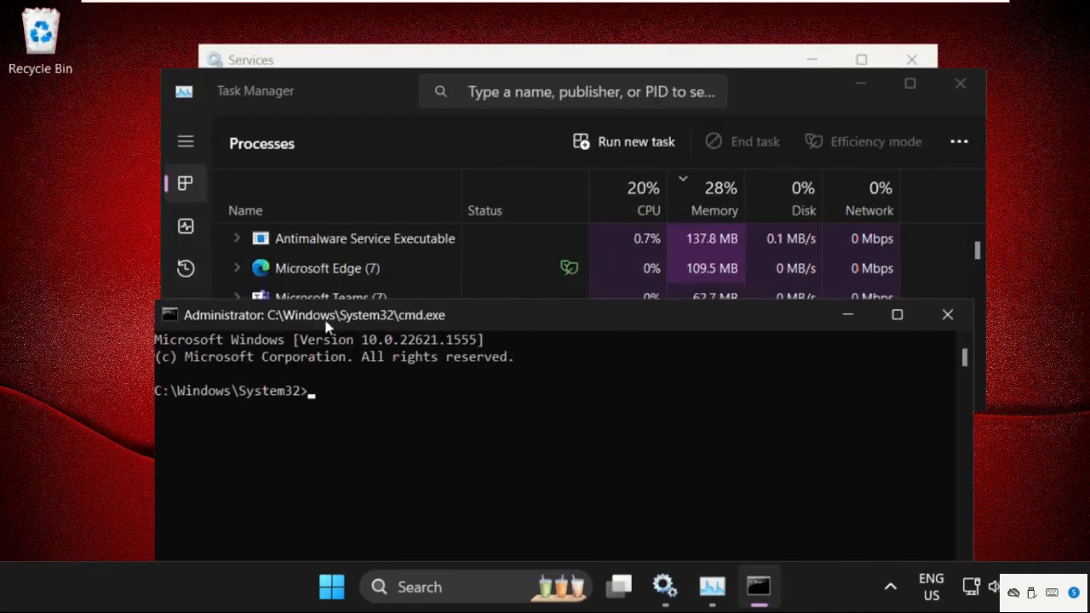
# Run sfc /scannow in the administrator Command Prompt to start the scan
pyautogui.moveTo(332, 316); pyautogui.dragTo(332, 135)
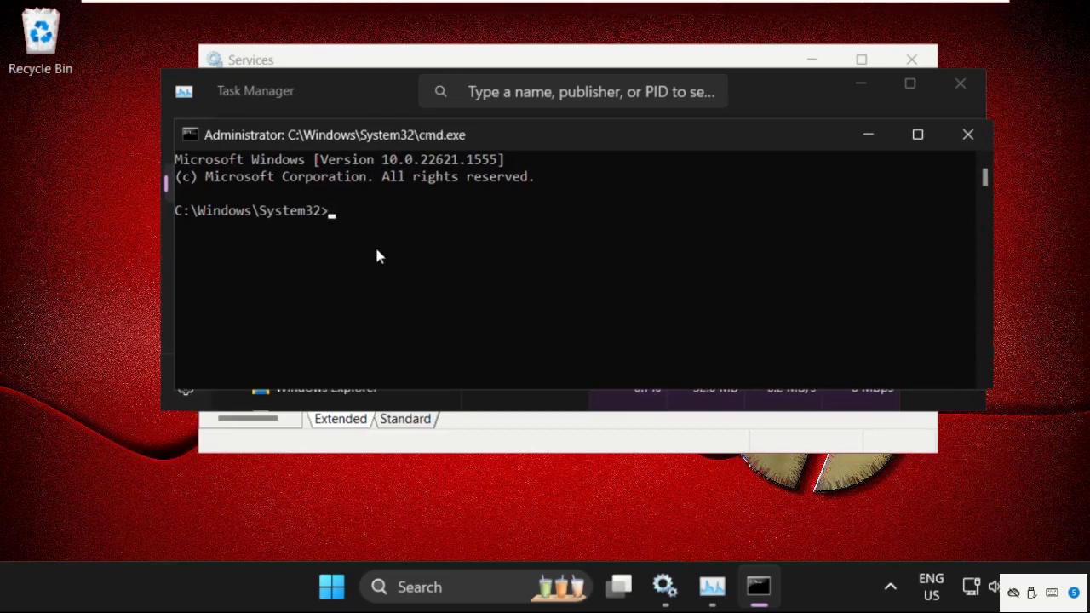
pyautogui.write('sfc /')
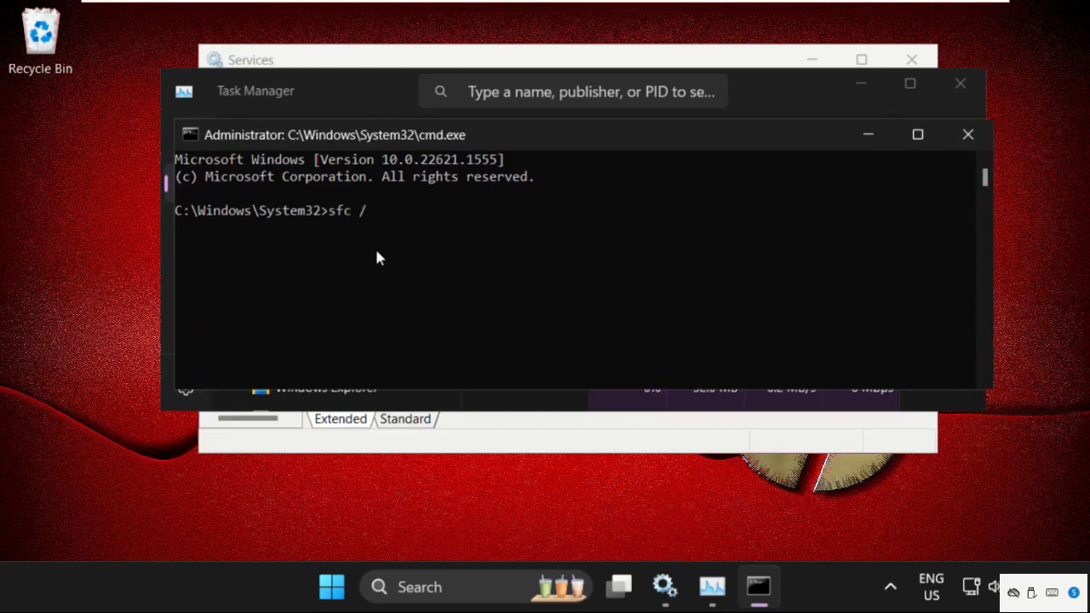
pyautogui.write('scanno')
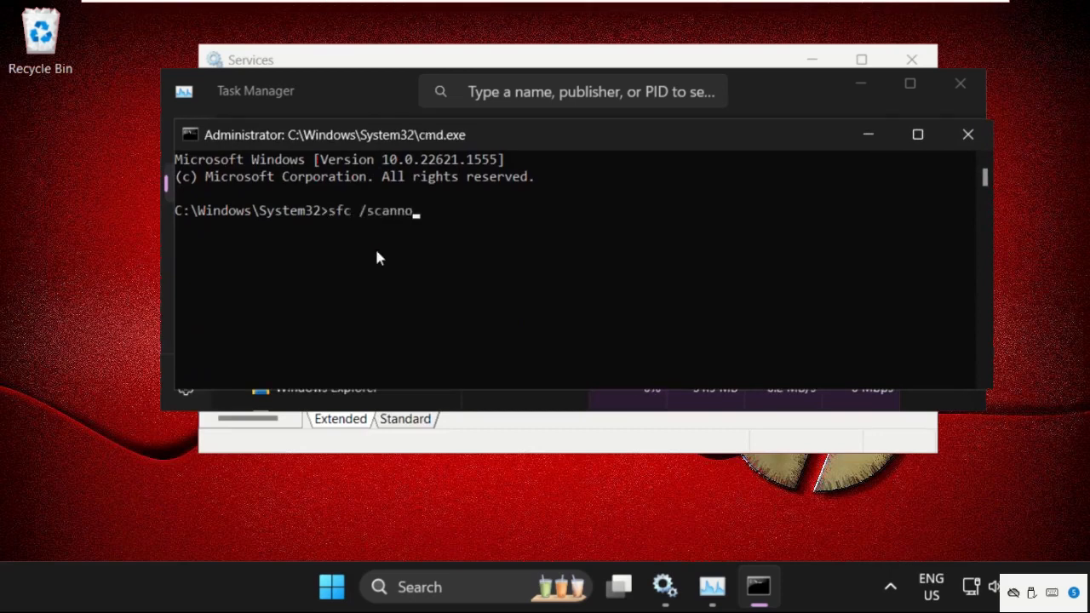
pyautogui.press('enter')
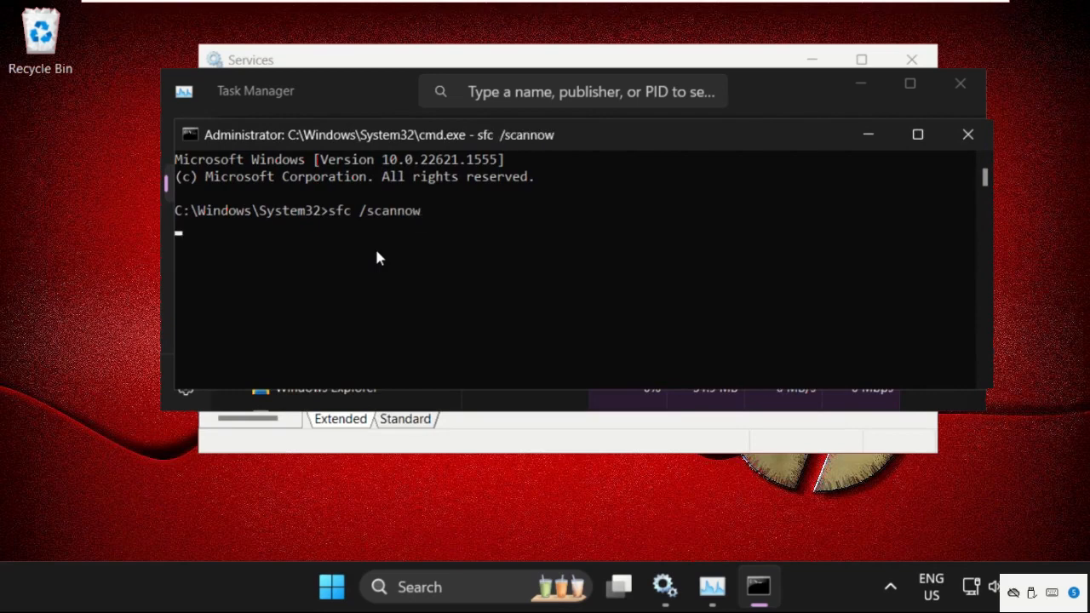
pyautogui.press('enter')
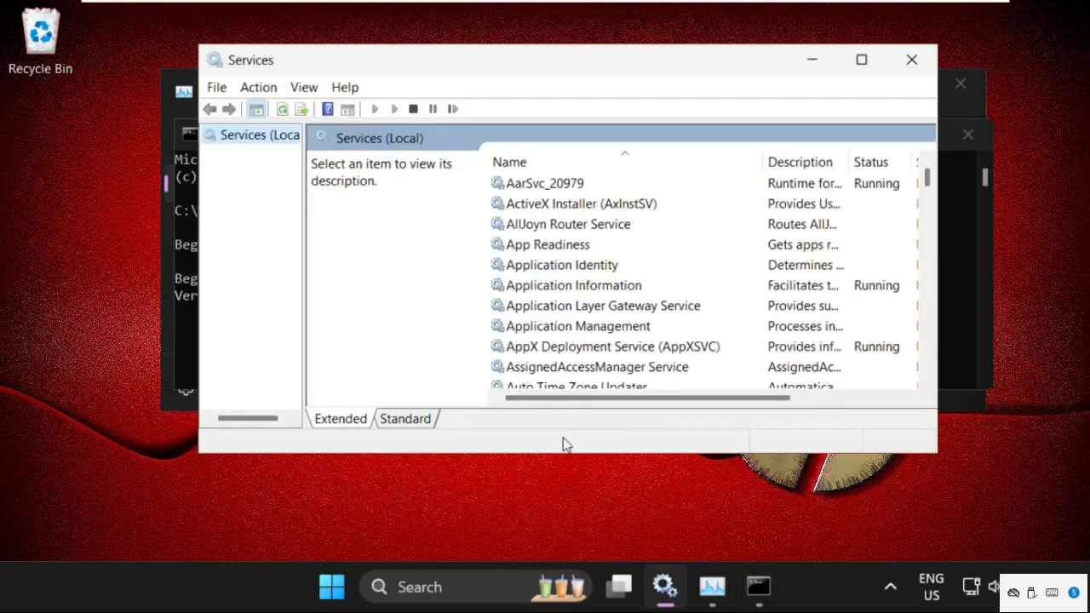
pyautogui.moveTo(554, 286)
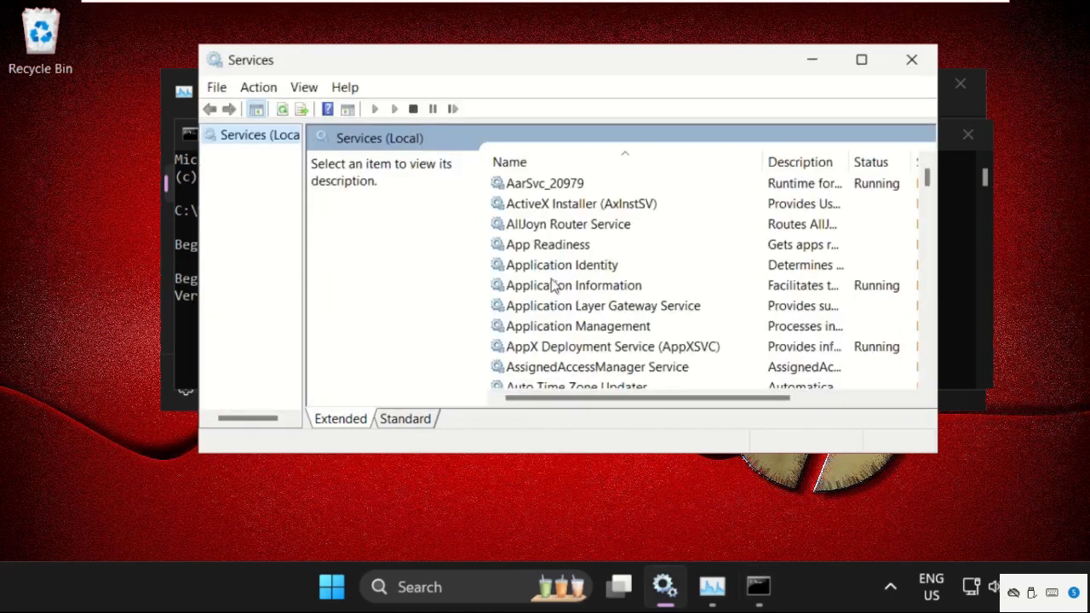
pyautogui.moveTo(541, 269)
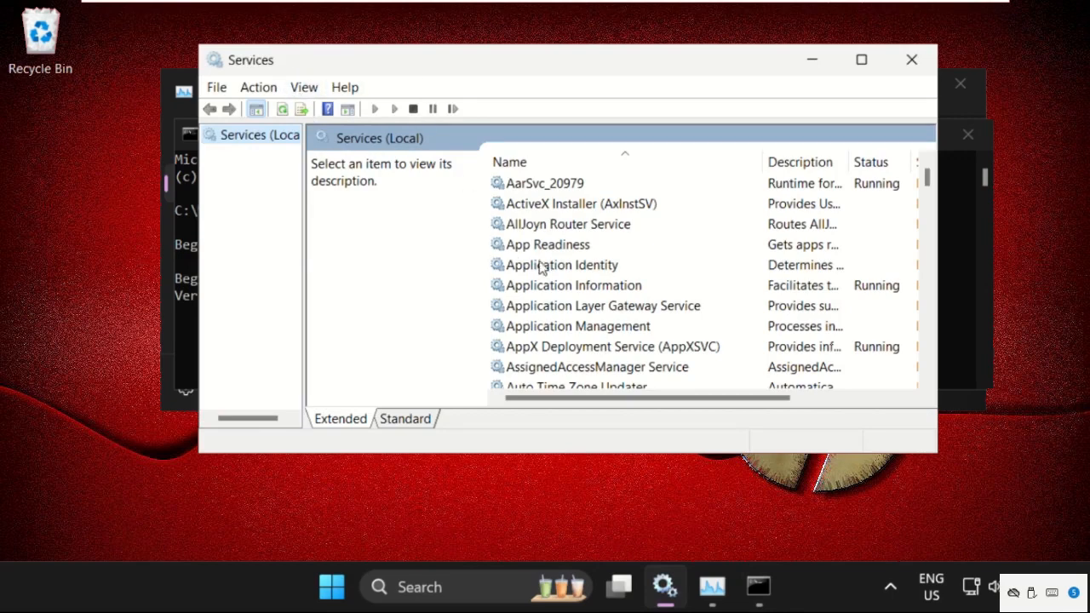
# Locate Windows Defender Firewall in the services list and open its Properties
pyautogui.click(562, 266)
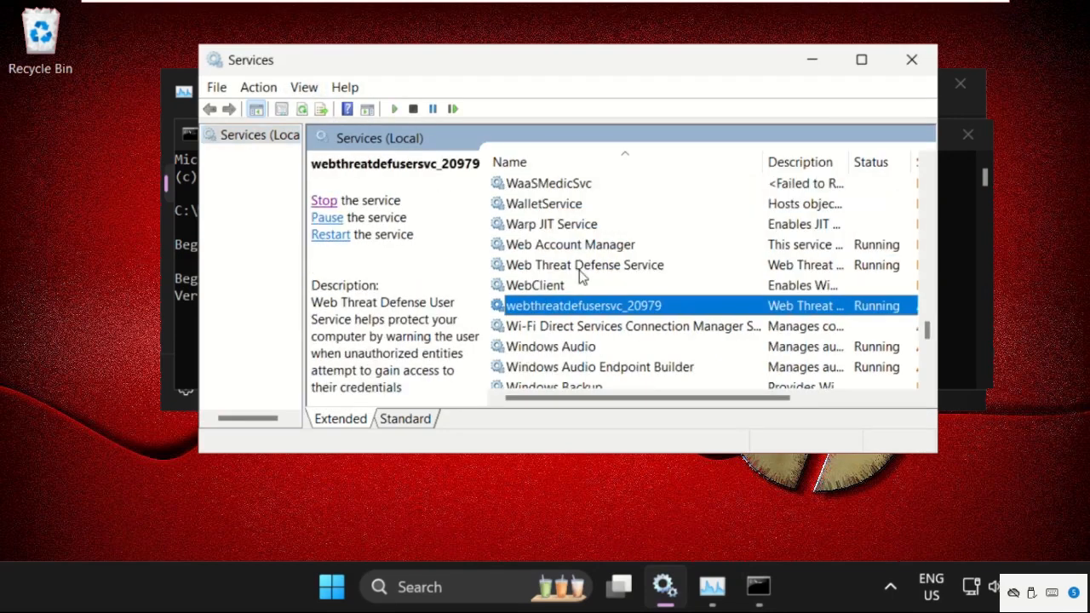
pyautogui.scroll(-3)
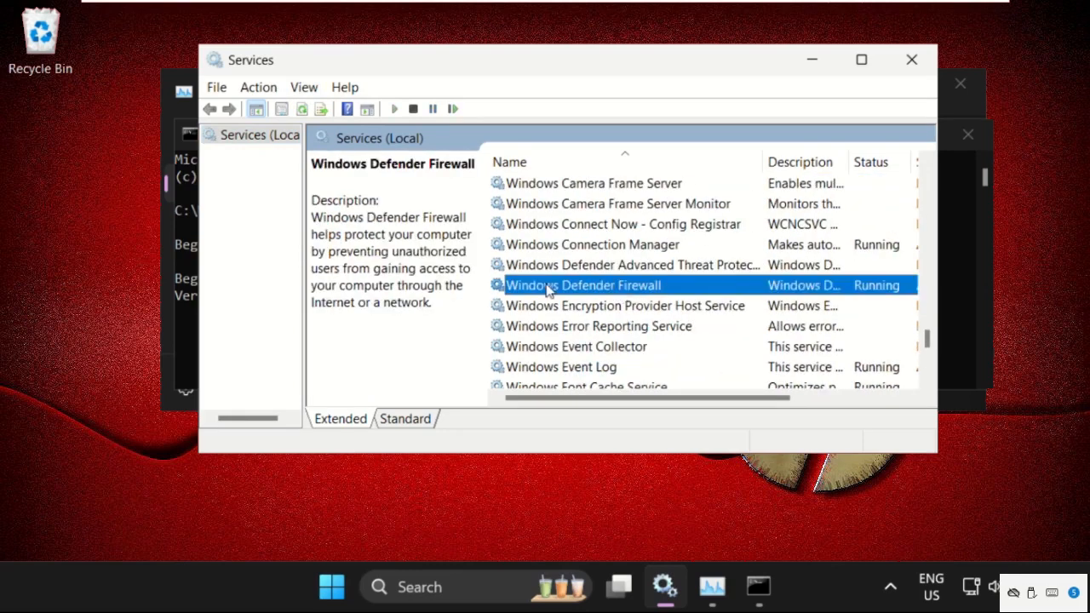
pyautogui.rightClick(583, 286)
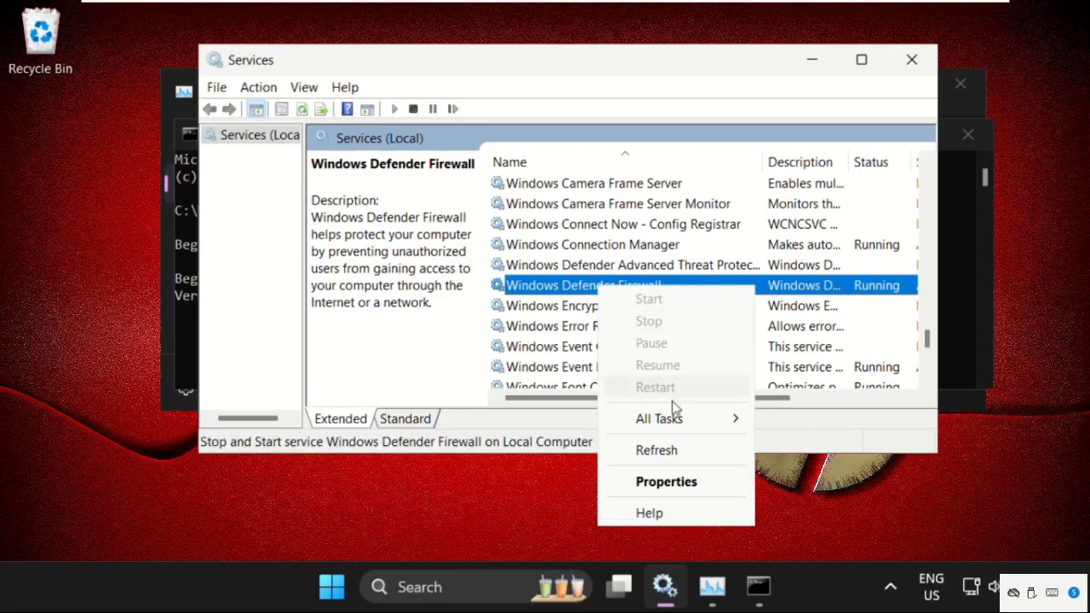
pyautogui.click(666, 480)
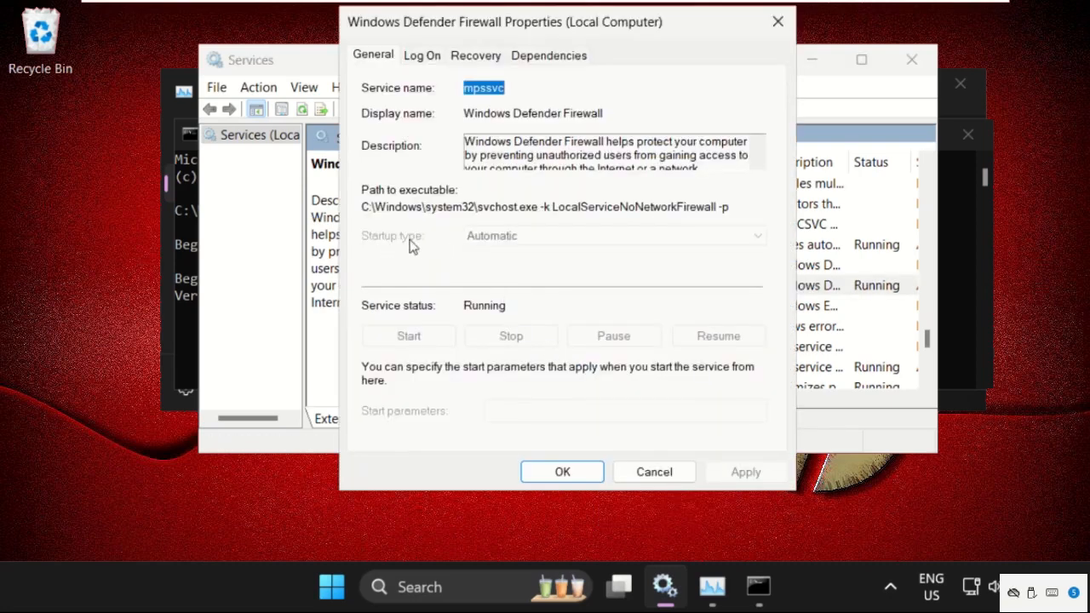
pyautogui.moveTo(764, 471)
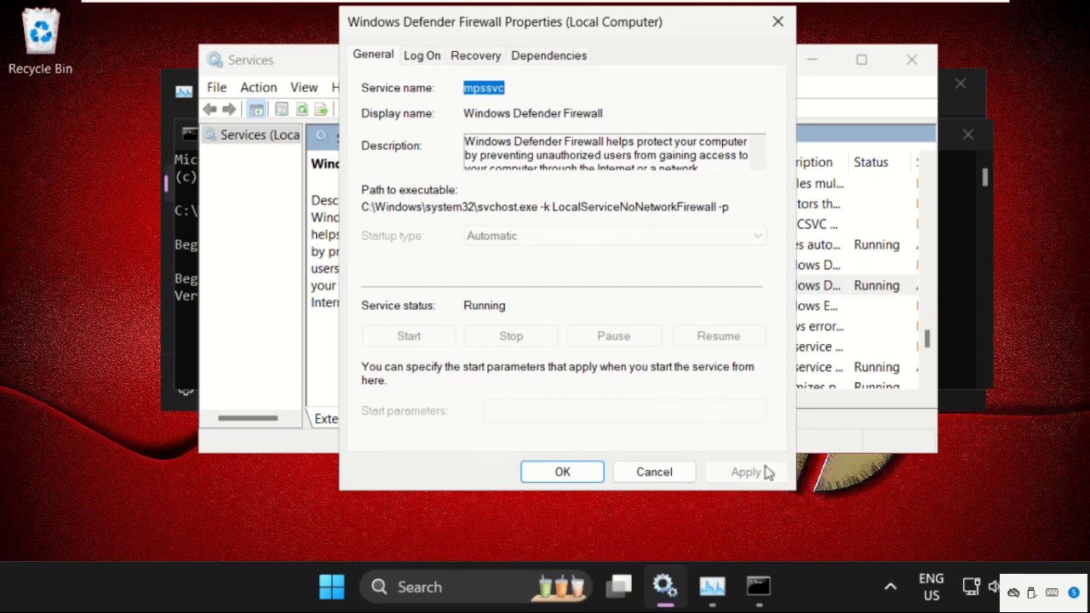
pyautogui.moveTo(436, 348)
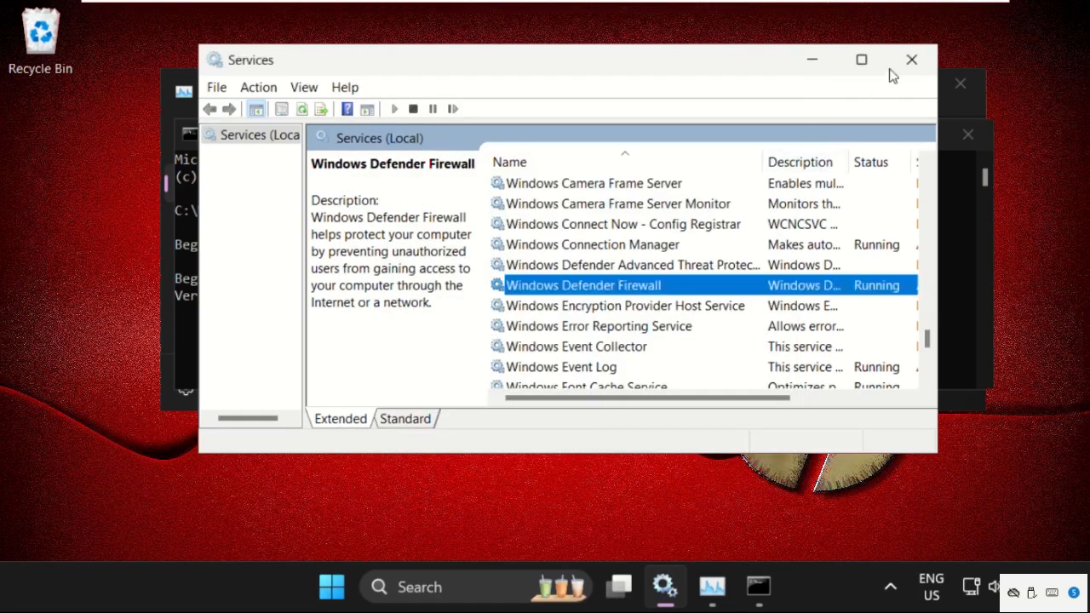
pyautogui.moveTo(913, 59)
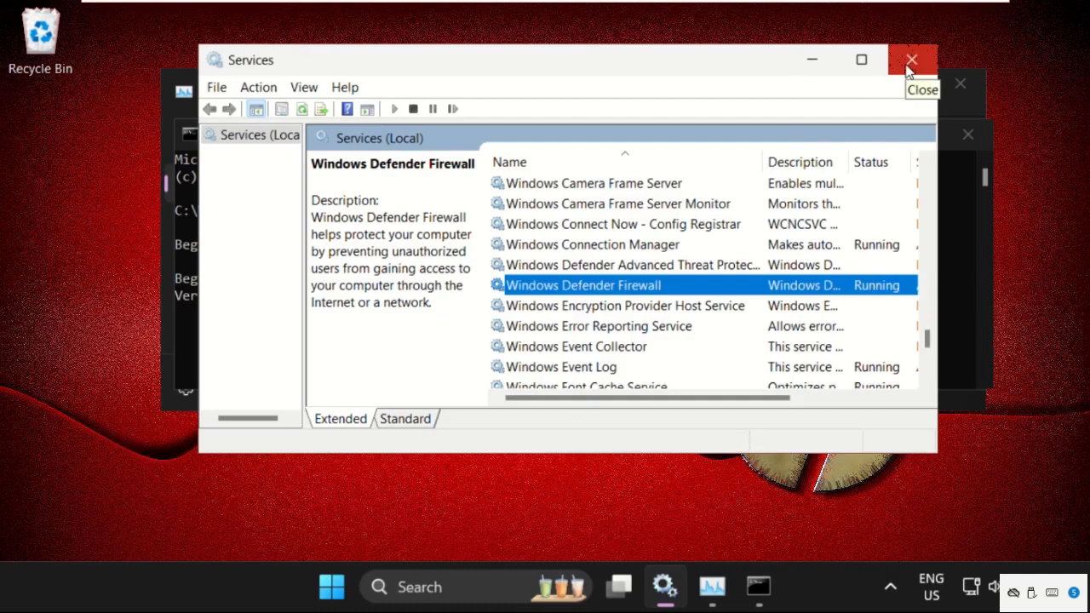
# Close Services and search for the Settings app, correcting the typo
pyautogui.click(912, 60)
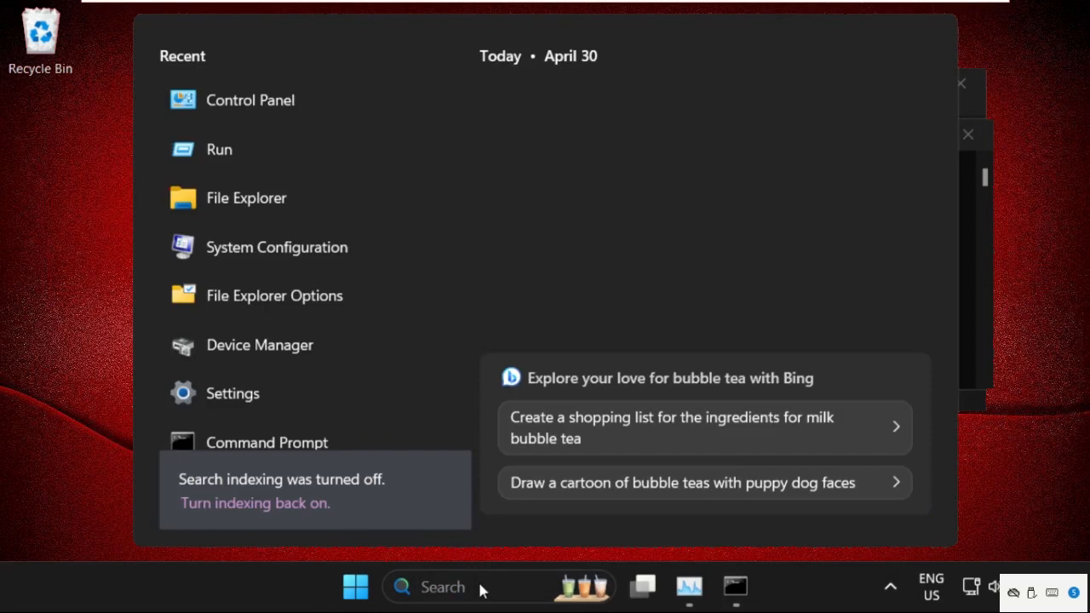
pyautogui.write('seey')
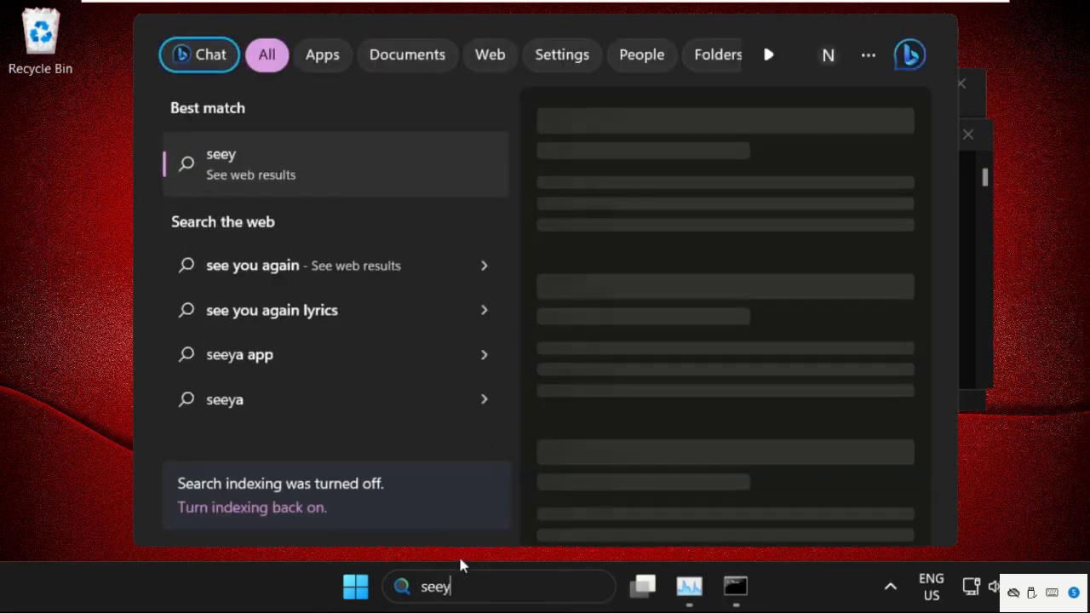
pyautogui.press('Backspace')
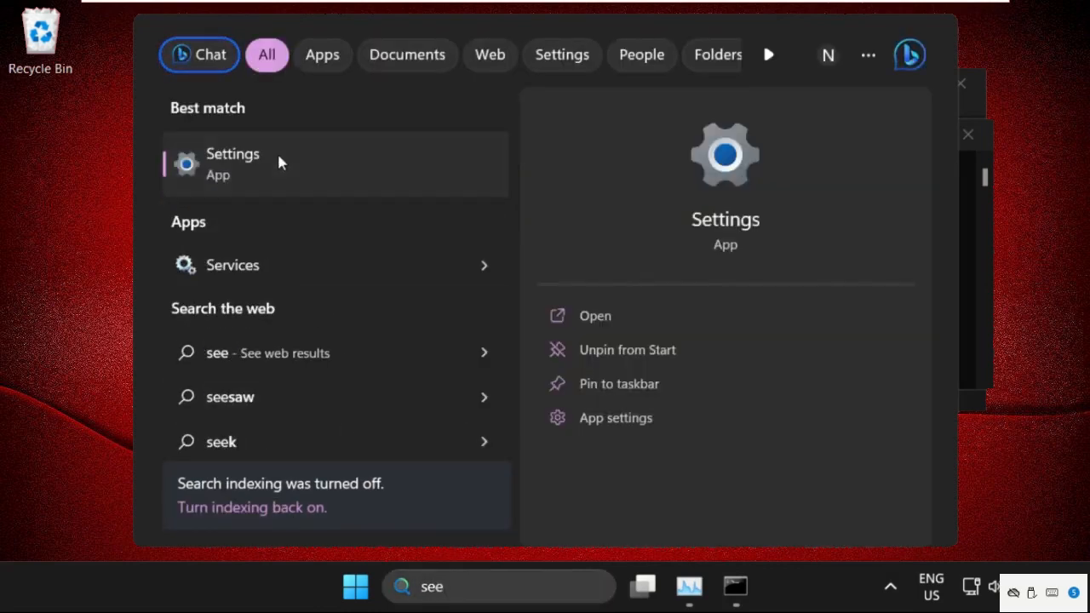
# Launch Settings and go to the Privacy & security page
pyautogui.click(231, 163)
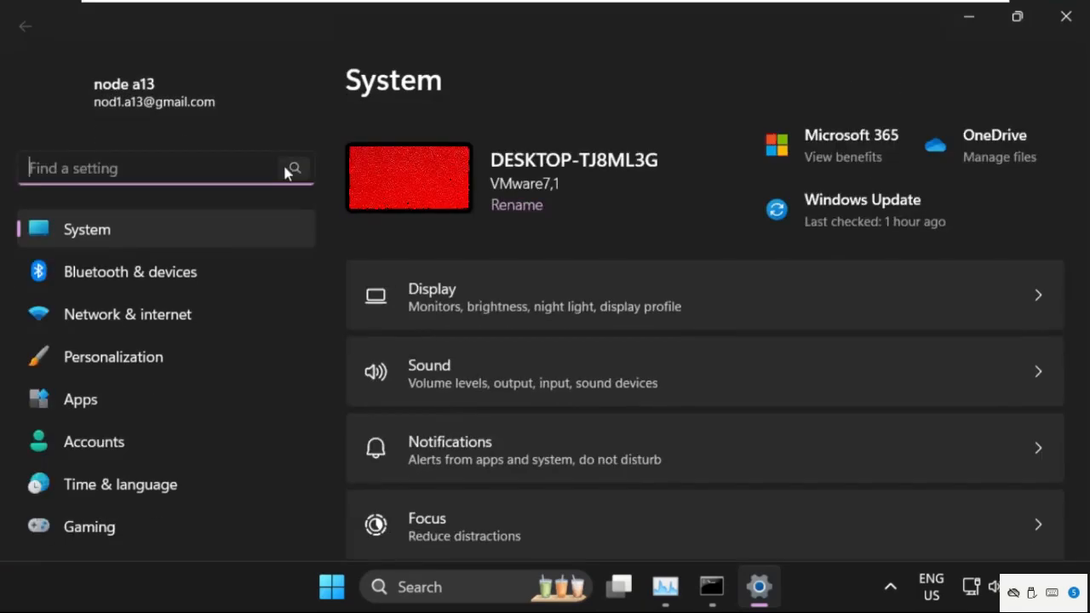
pyautogui.scroll(-3)
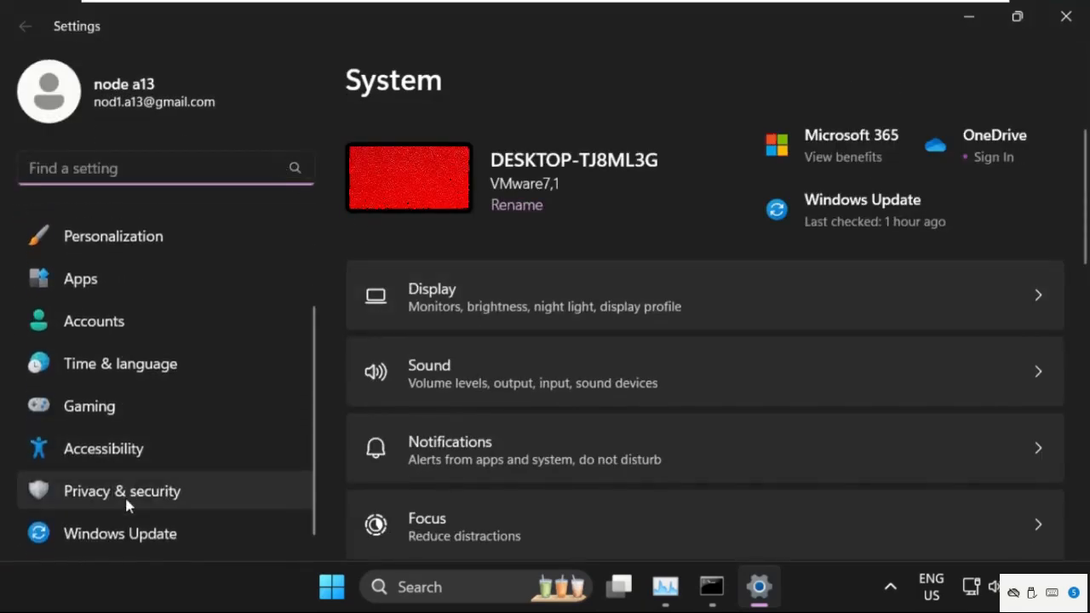
pyautogui.click(123, 490)
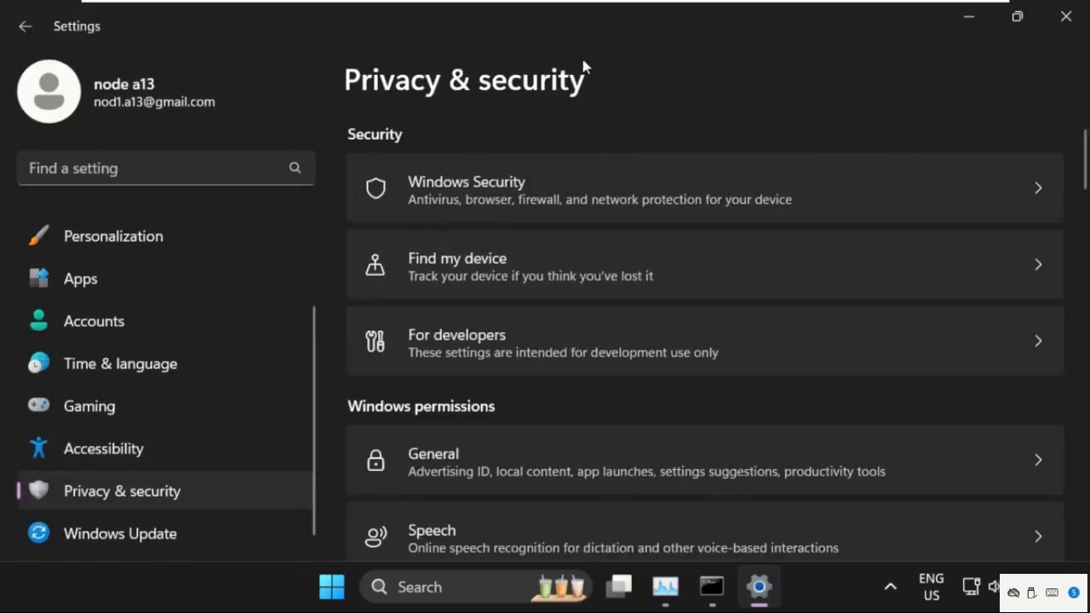
pyautogui.moveTo(593, 32)
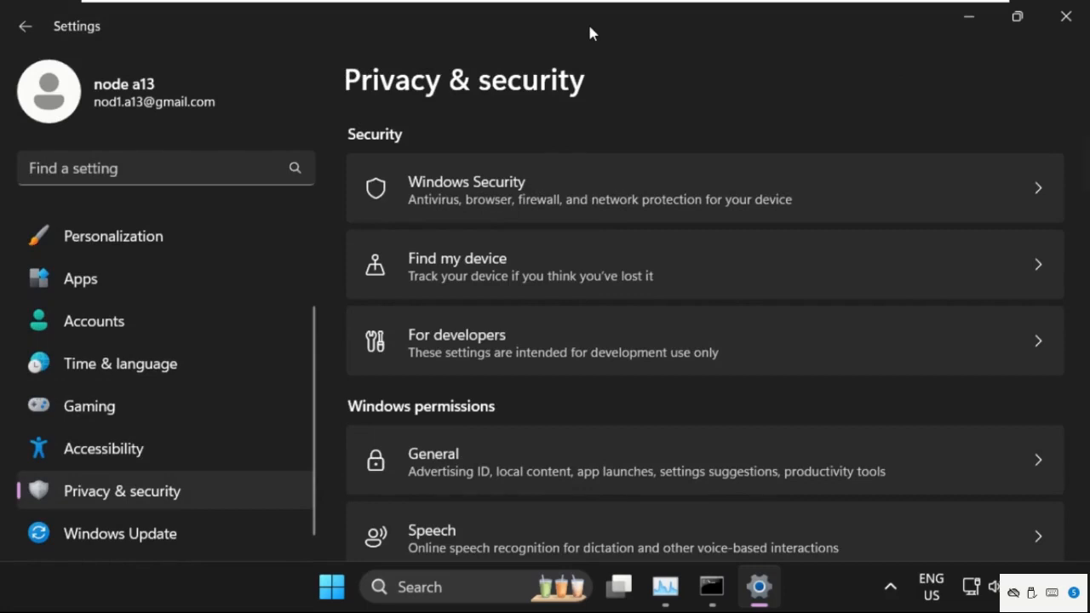
pyautogui.moveTo(510, 201)
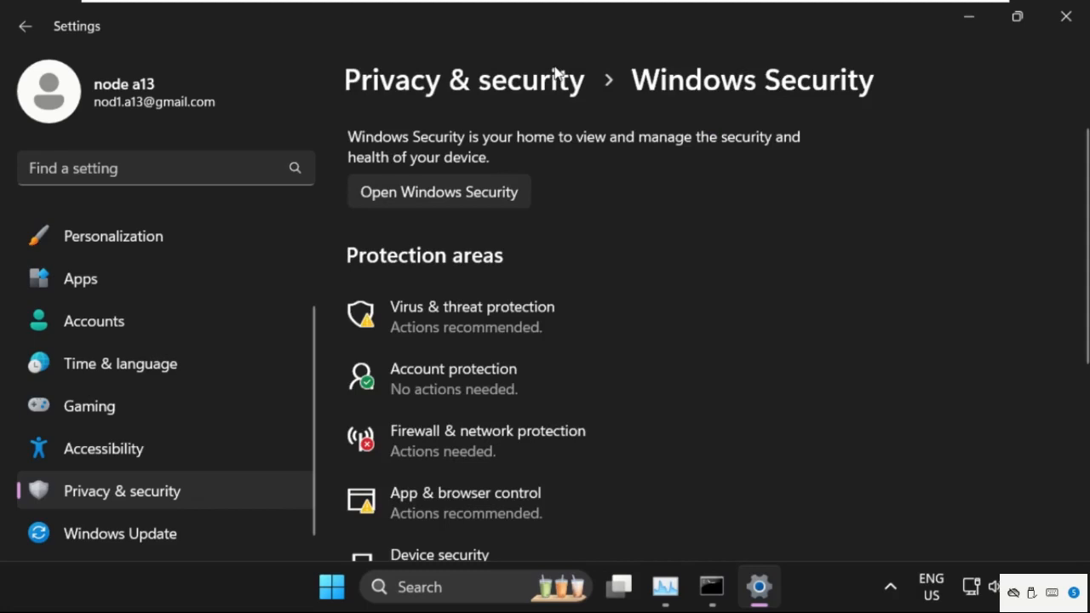
pyautogui.moveTo(545, 184)
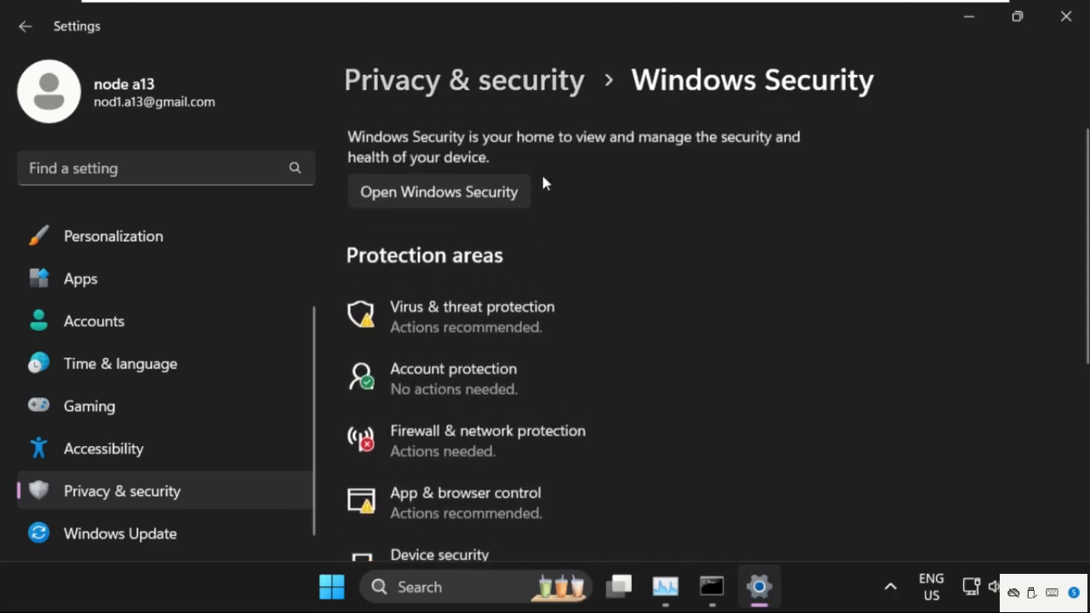
# In Windows Security's Firewall & network protection, restore firewalls to default
pyautogui.click(439, 191)
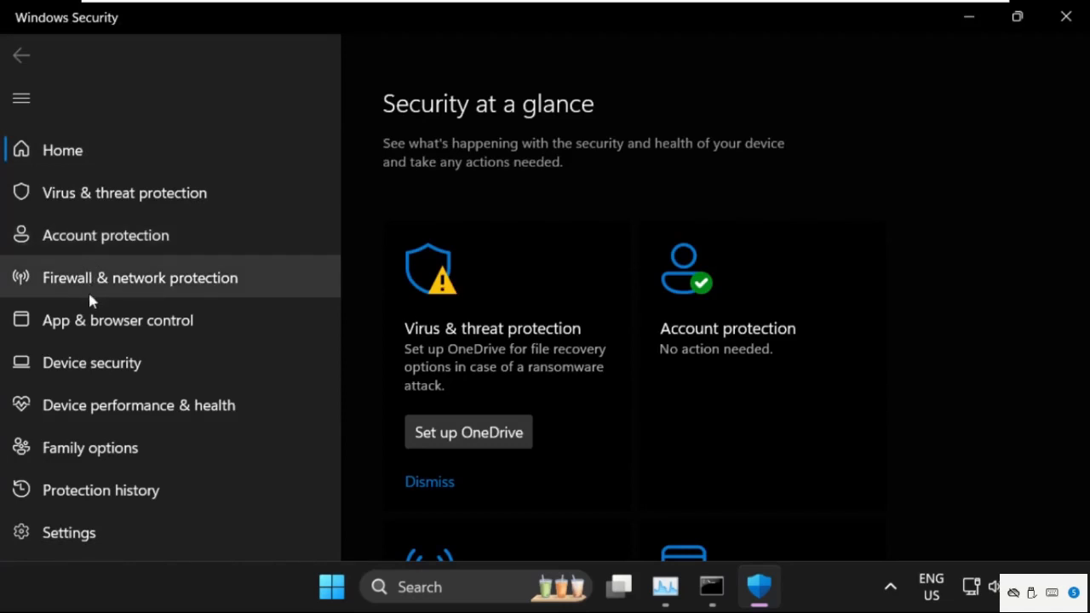
pyautogui.moveTo(100, 293)
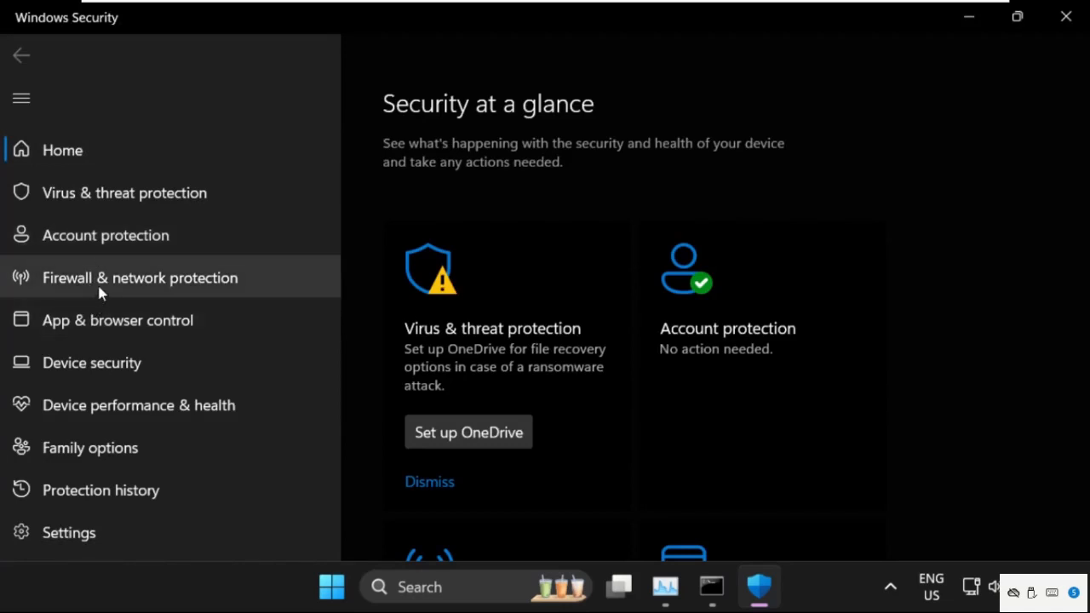
pyautogui.click(140, 277)
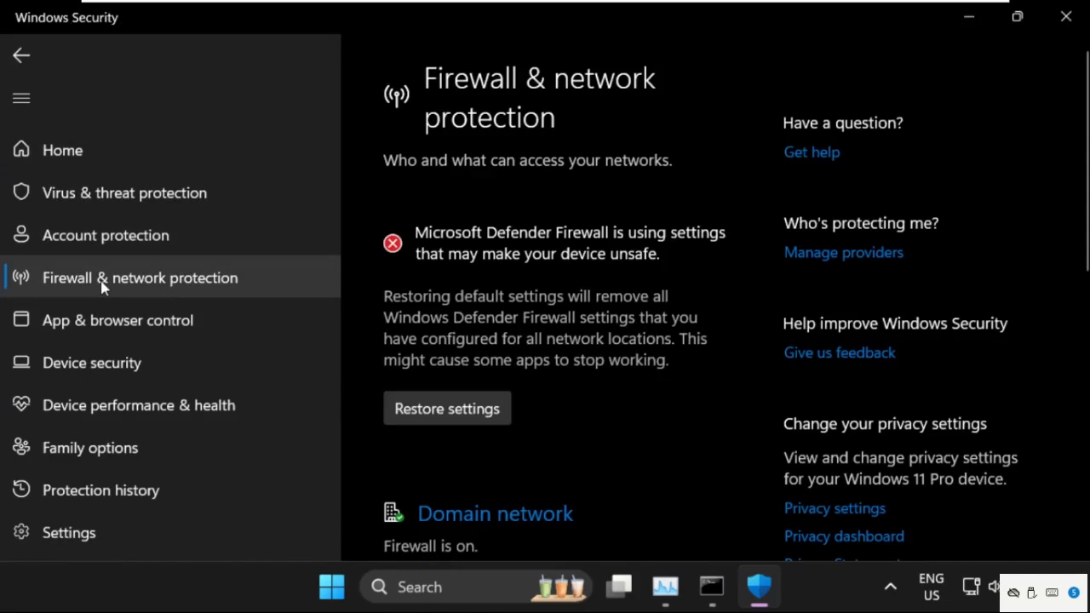
pyautogui.moveTo(520, 306)
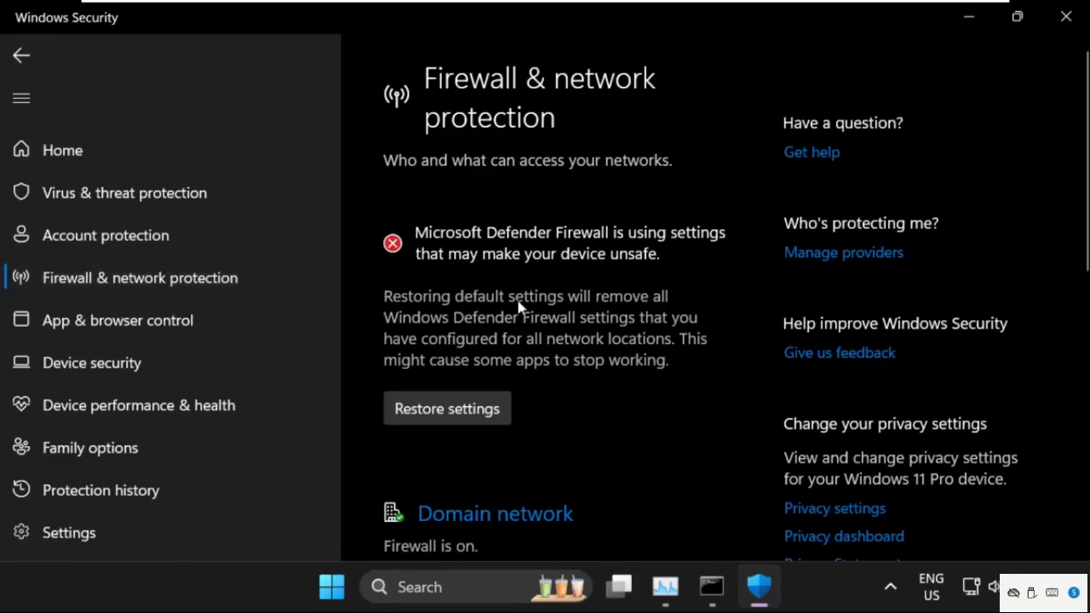
pyautogui.scroll(-3)
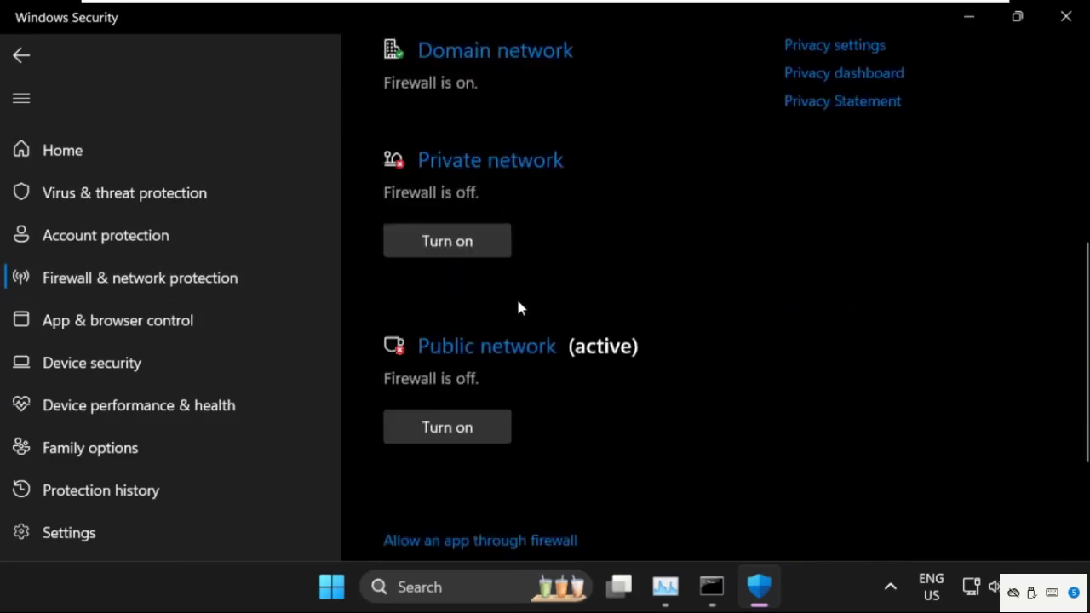
pyautogui.scroll(-3)
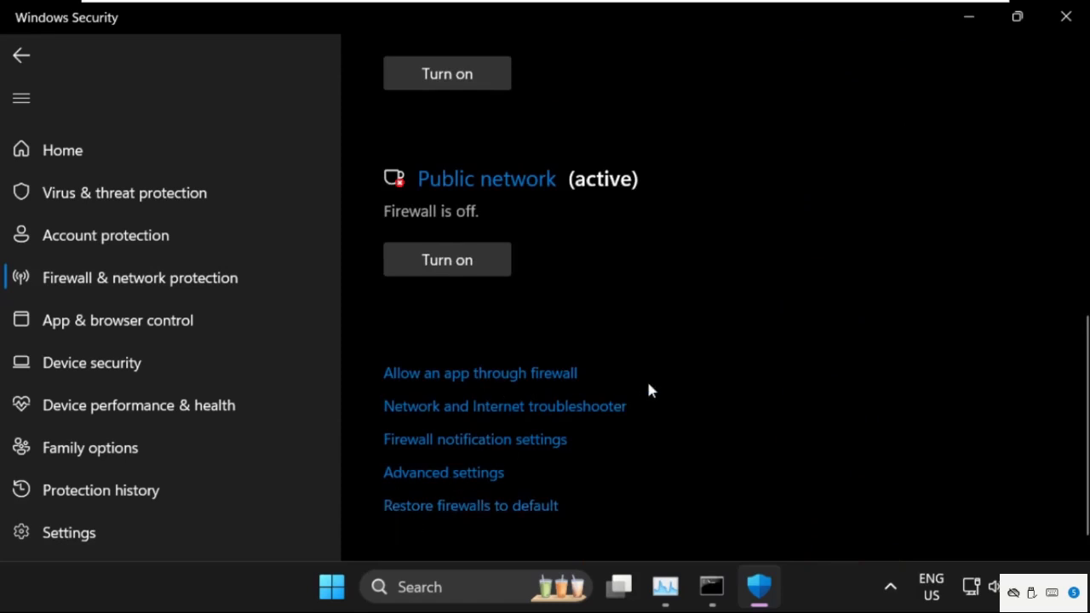
pyautogui.moveTo(470, 506)
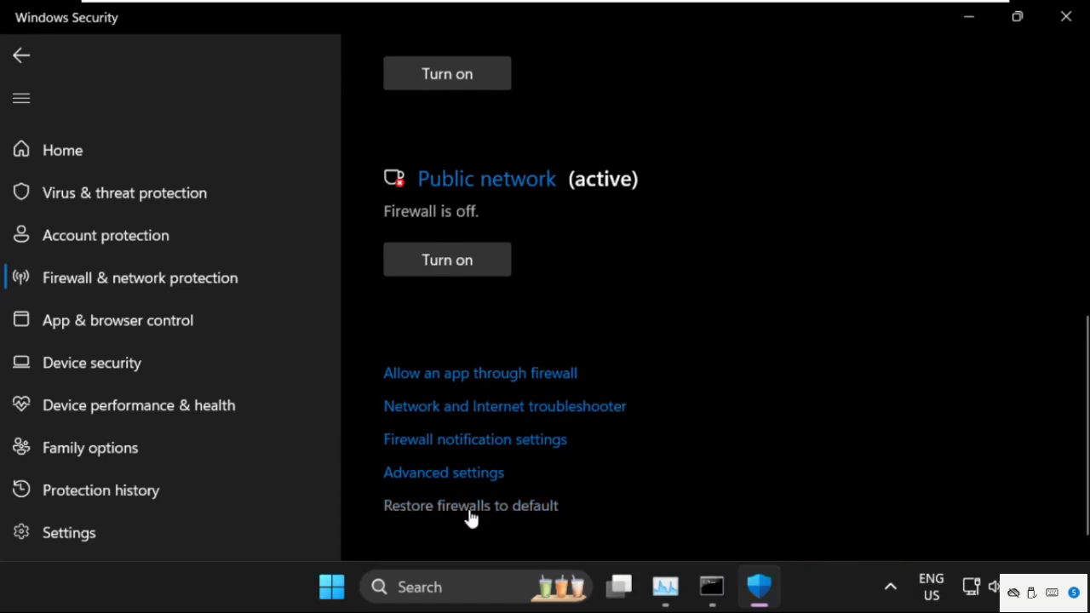
pyautogui.click(470, 505)
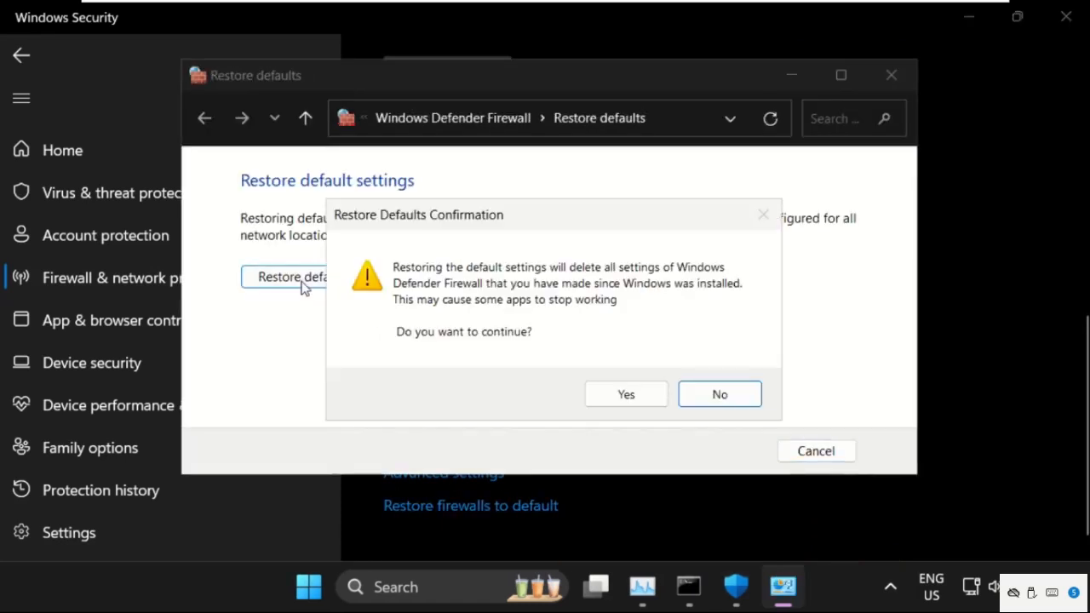
pyautogui.click(627, 393)
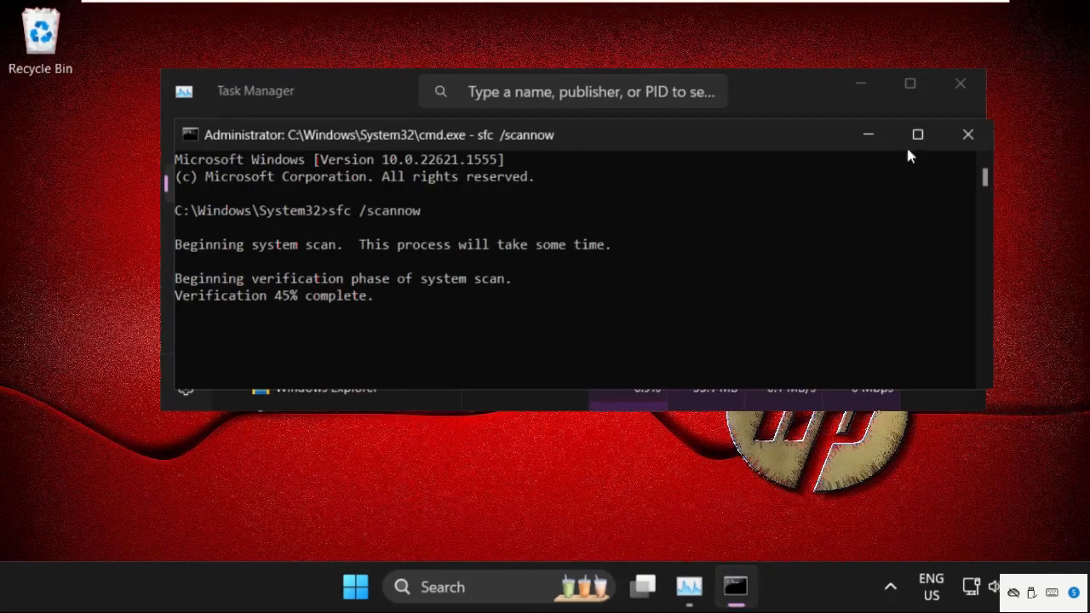
pyautogui.moveTo(960, 84)
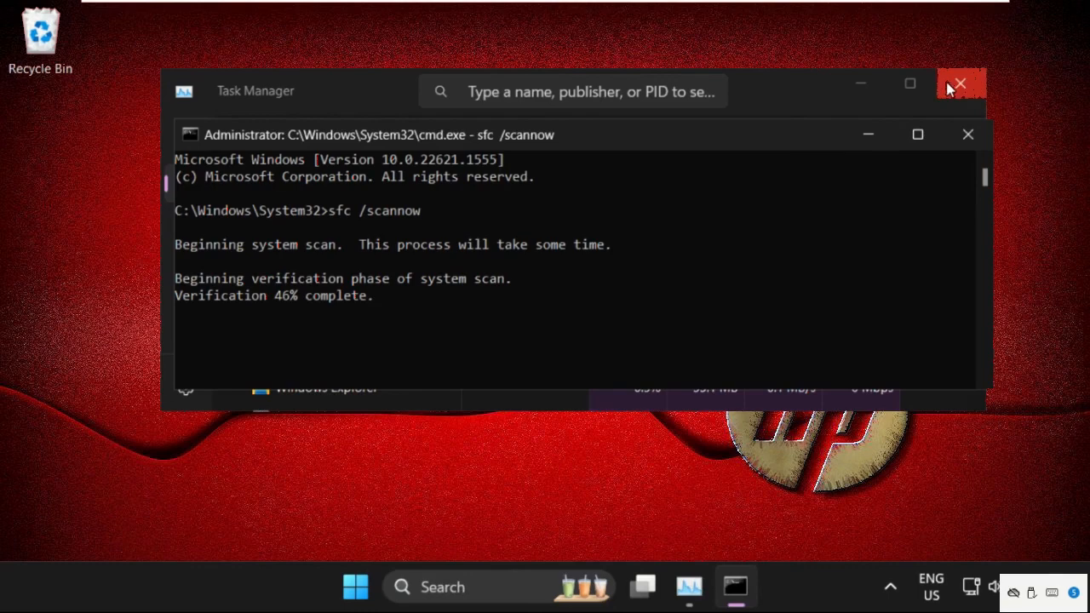
# Close Task Manager and show the Start menu's power options for Restart
pyautogui.click(961, 83)
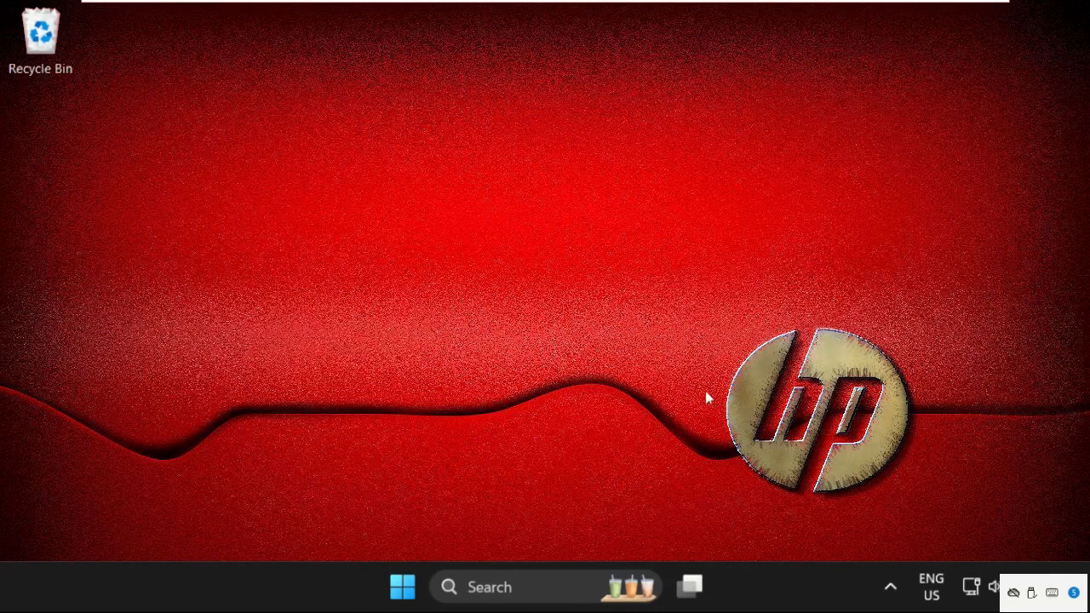
pyautogui.click(402, 586)
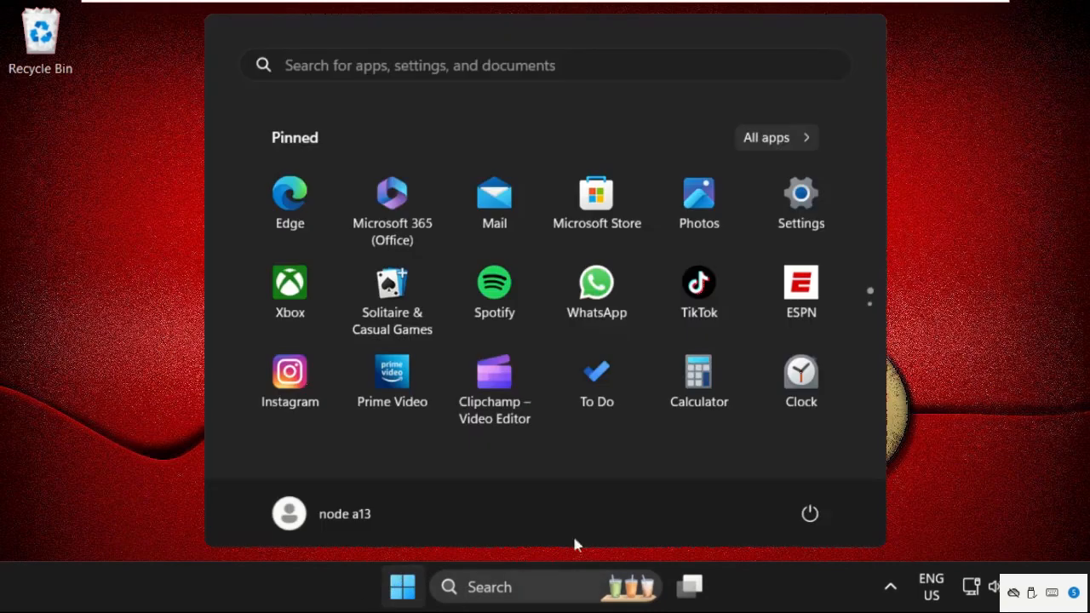
pyautogui.click(809, 514)
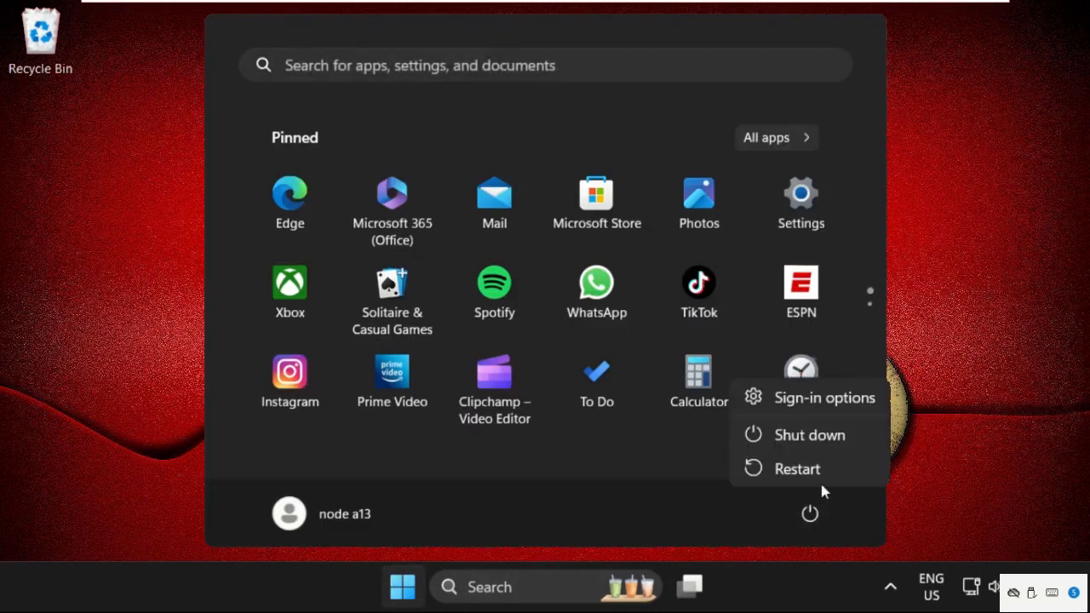
pyautogui.moveTo(797, 468)
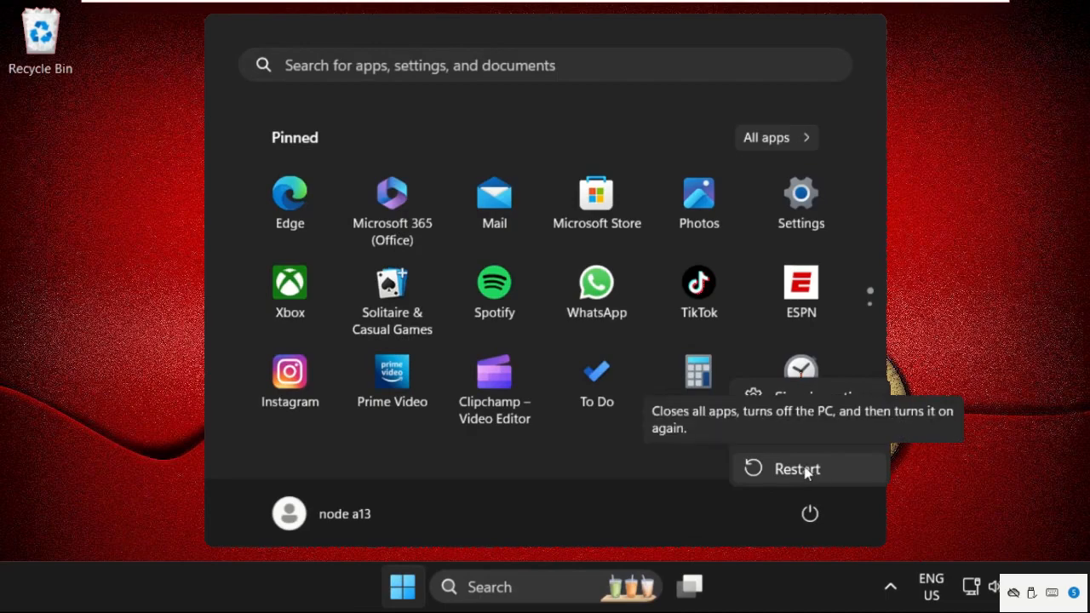